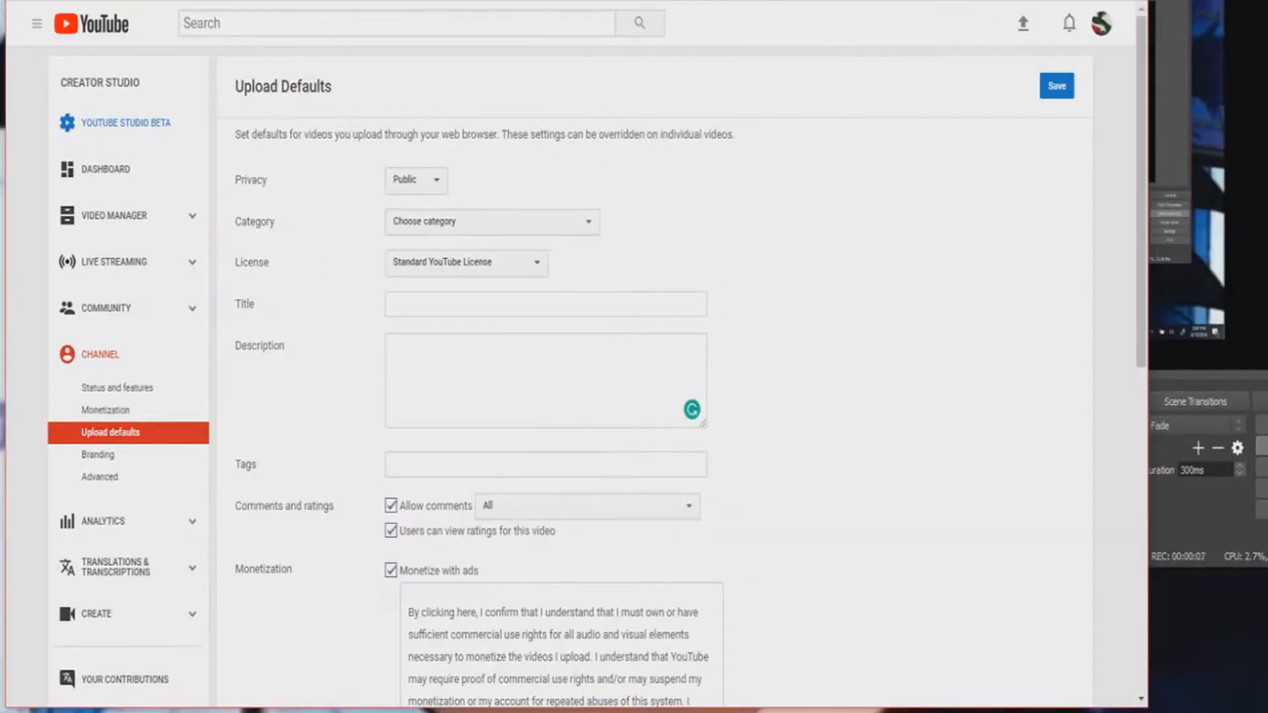
Leave the upload defaults page for the Steam-siding-with-consumers video watch page
{"action": "scroll", "scroll_direction": "down", "scroll_amount": 3}
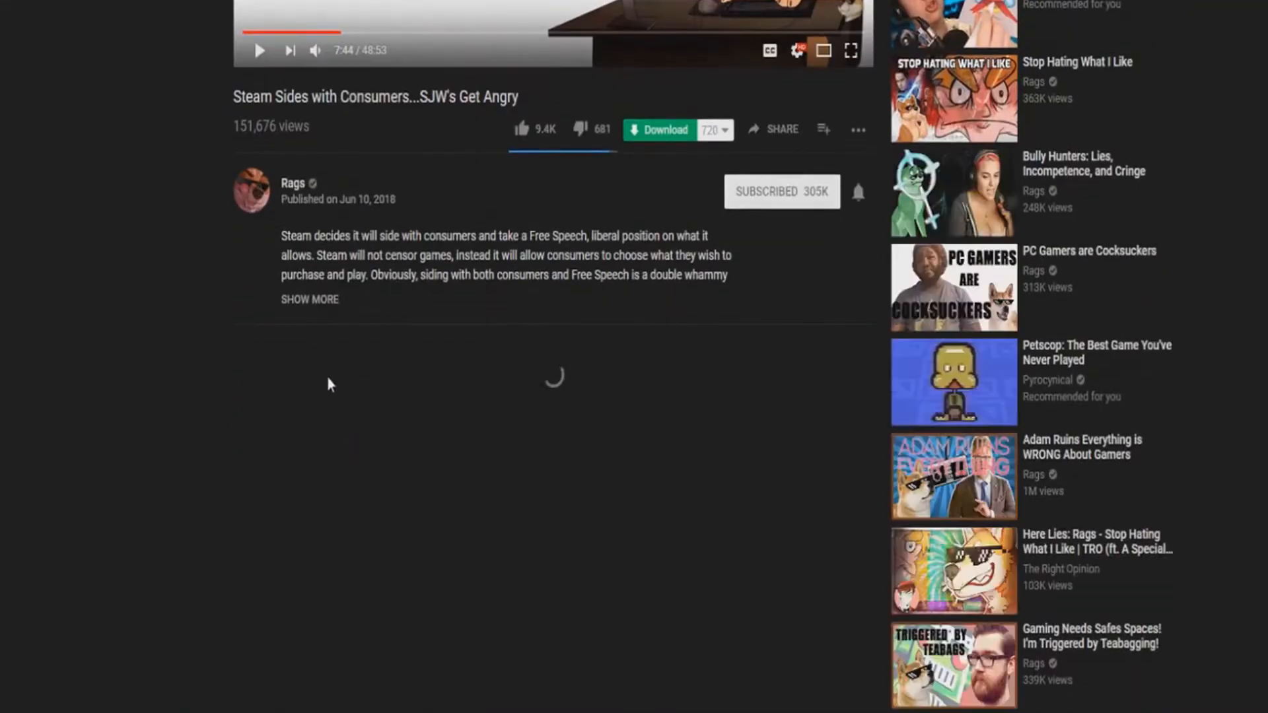
Expand the video description, view another channel video, and return to Upload defaults
{"action": "left_click", "coordinate": [309, 300]}
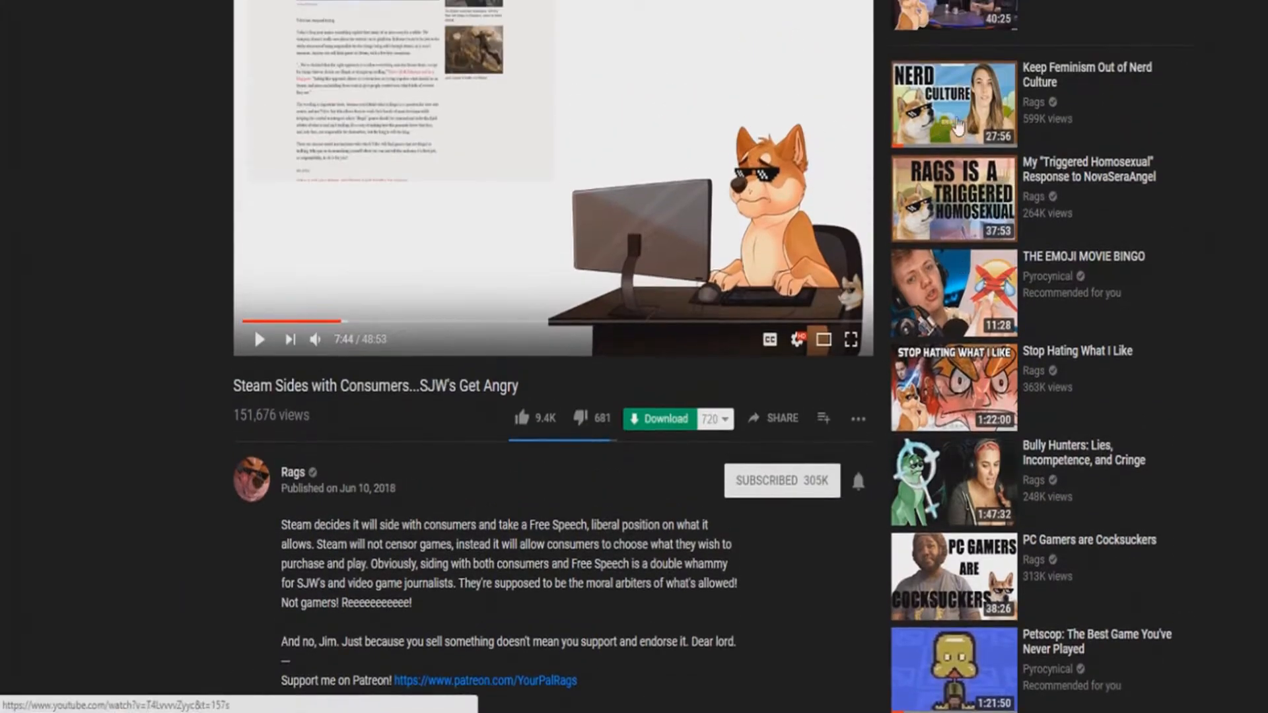
{"action": "scroll", "scroll_direction": "down", "scroll_amount": 3}
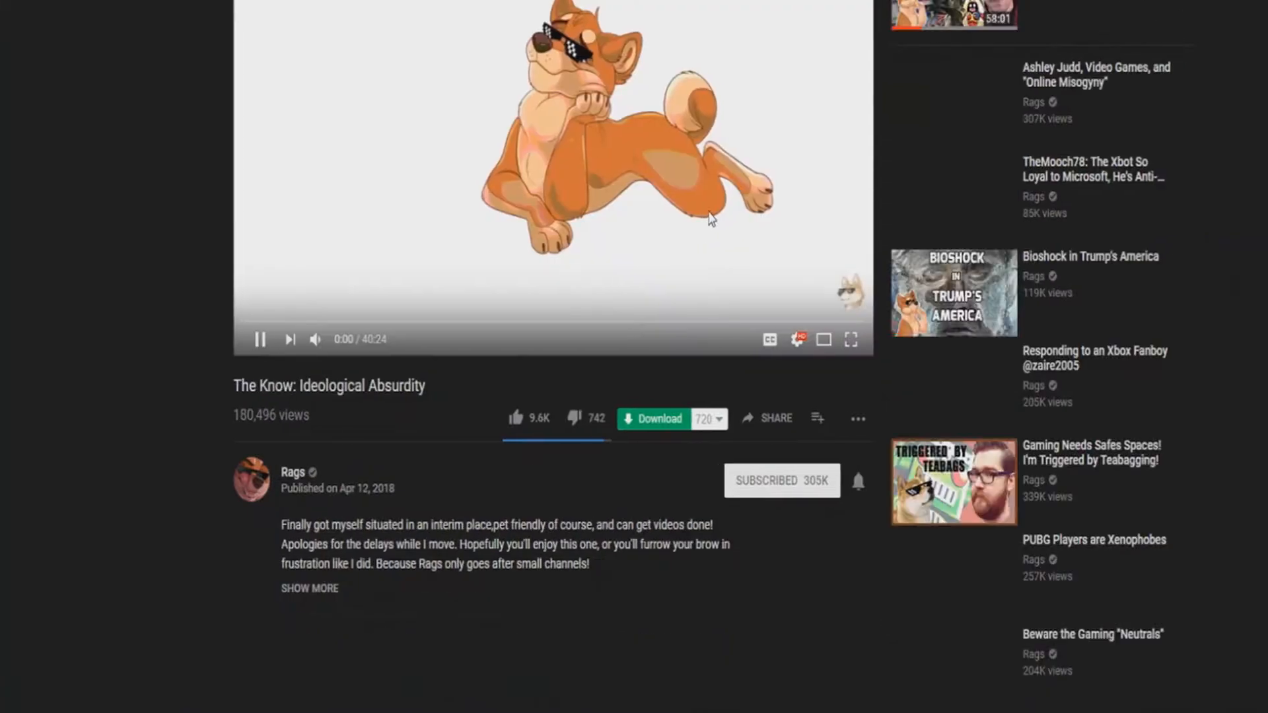
{"action": "left_click", "coordinate": [309, 589]}
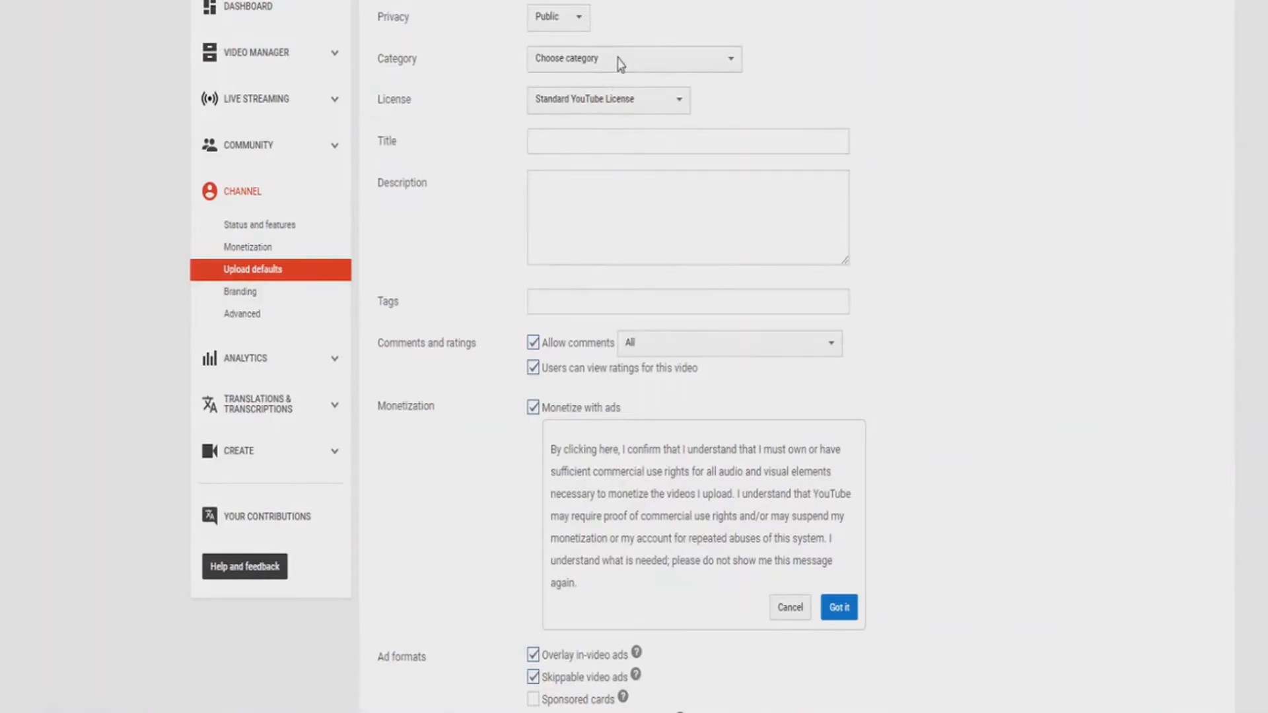
Activate the empty default Description box on the Upload defaults page
{"action": "left_click", "coordinate": [632, 58]}
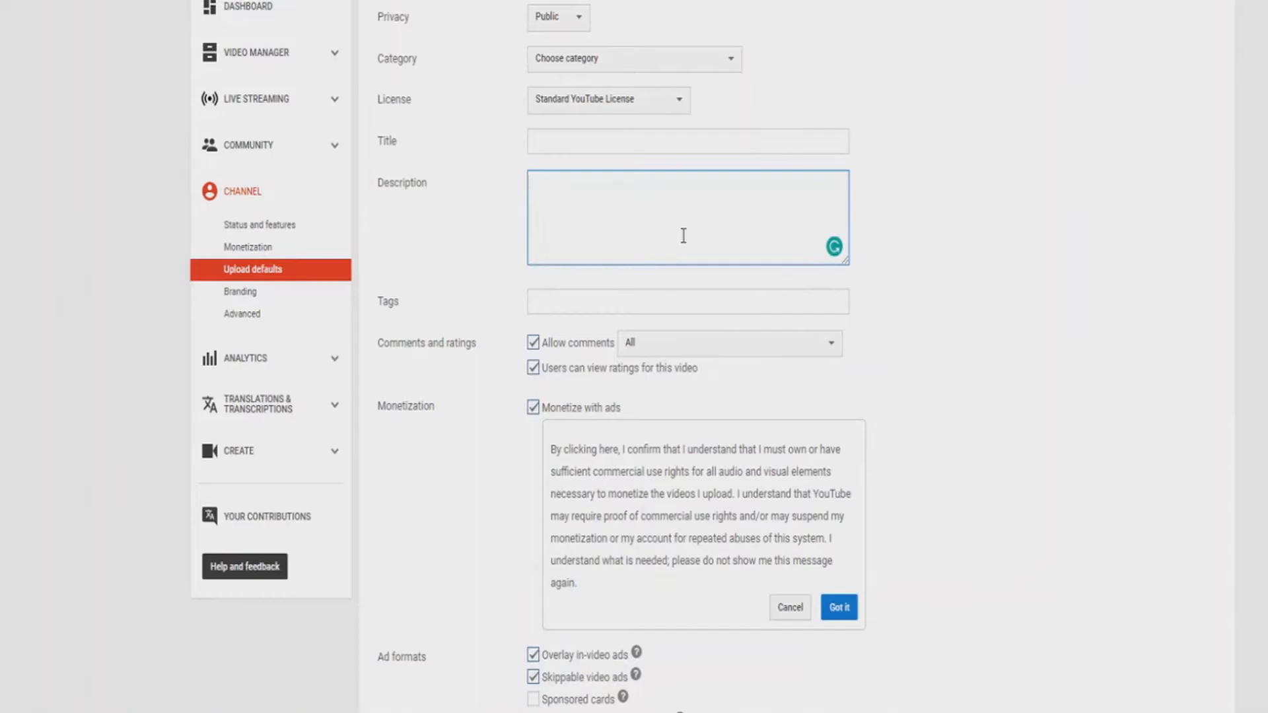
{"action": "type", "text": "Check out my"}
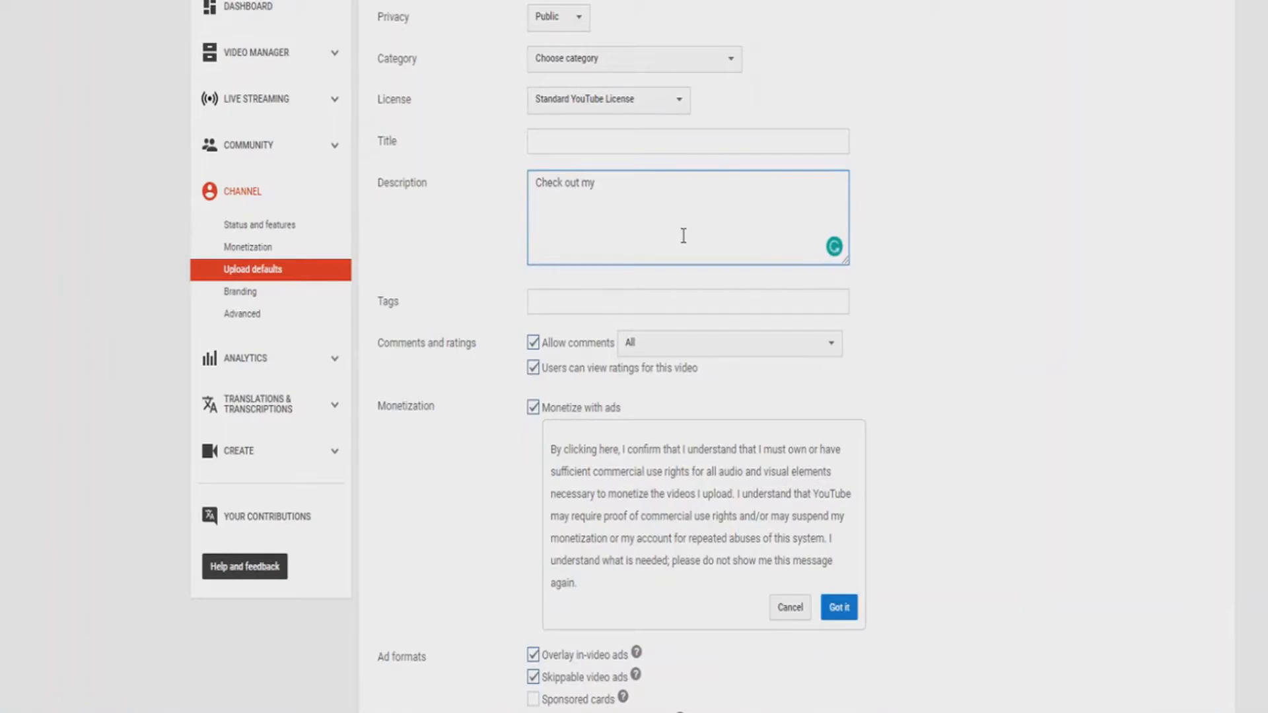
{"action": "type", "text": "S"}
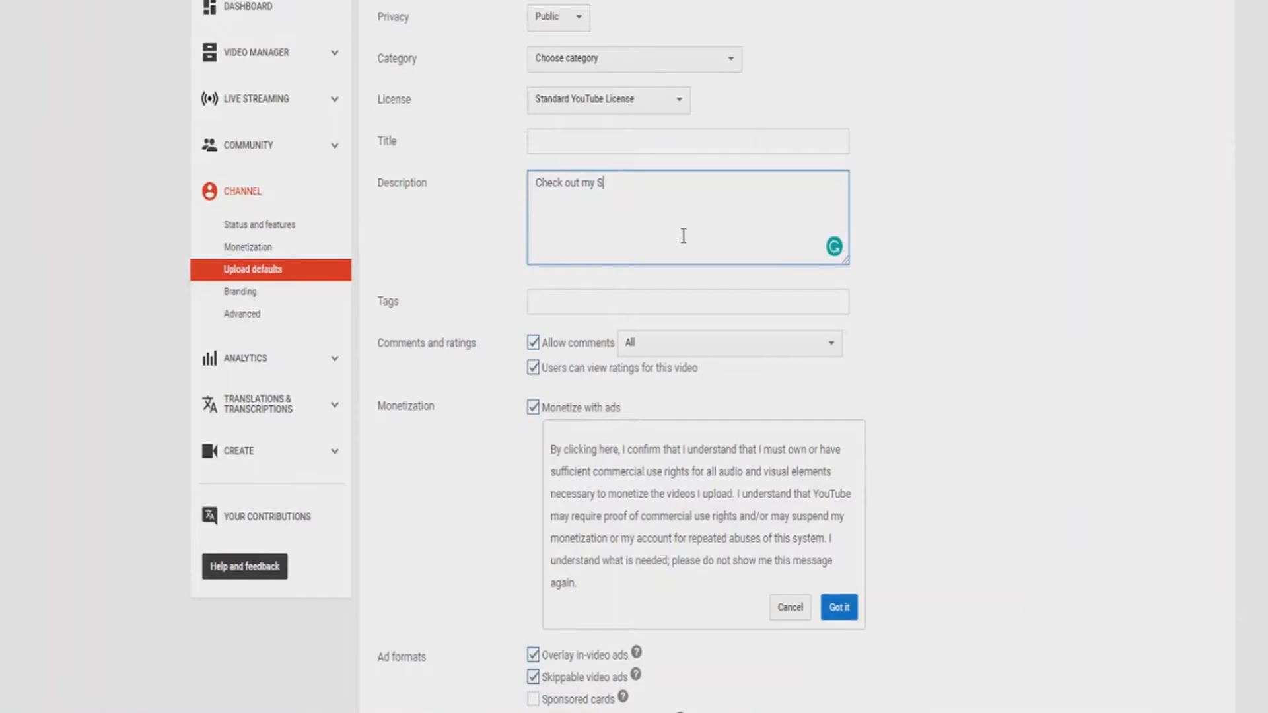
{"action": "type", "text": "team:"}
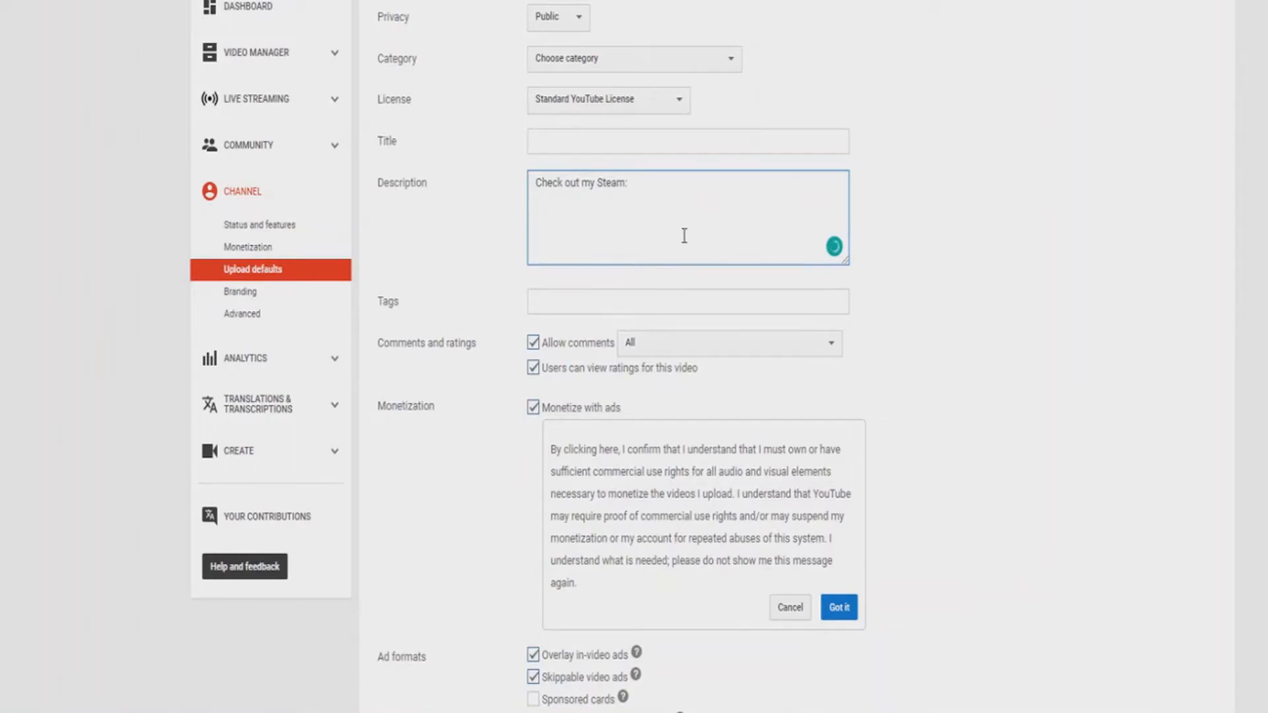
{"action": "type", "text": "https://steamcommunity.com/id/AMAAorWBrickCraft/"}
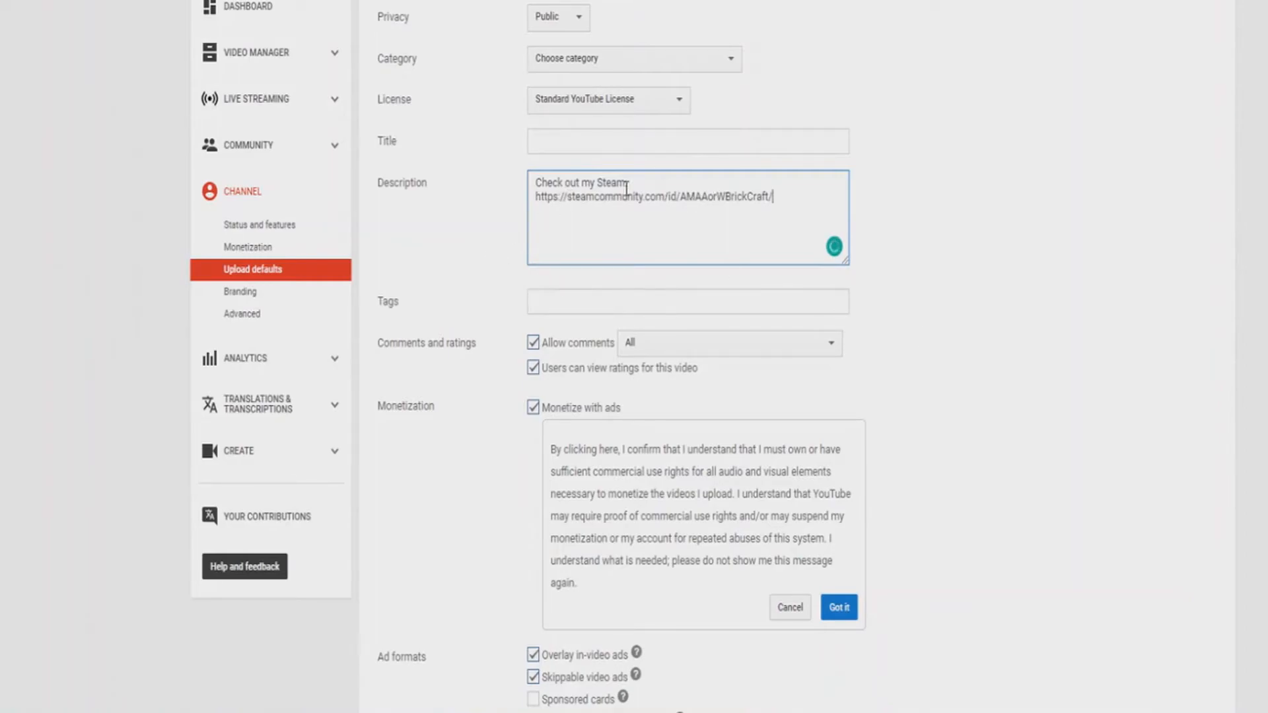
{"action": "left_click", "coordinate": [726, 342]}
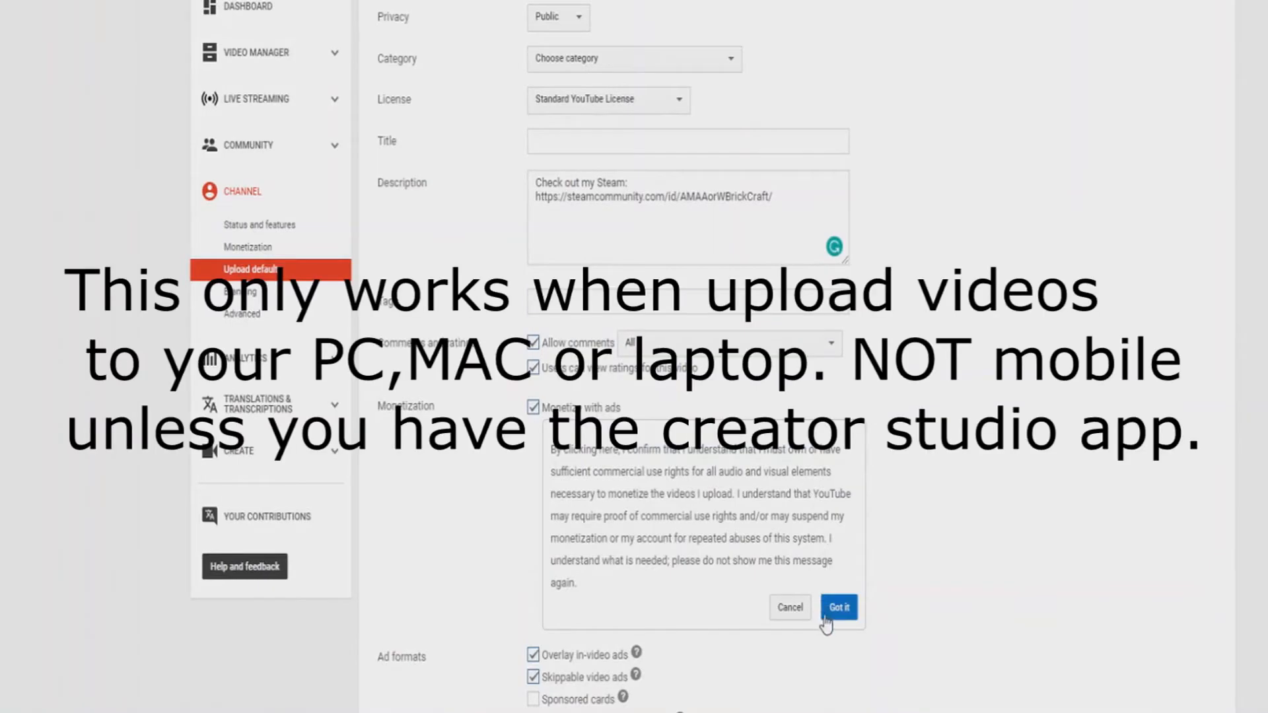
Acknowledge the monetization notice and save the defaults, heading to the Borderlands 2 stream
{"action": "left_click", "coordinate": [837, 607]}
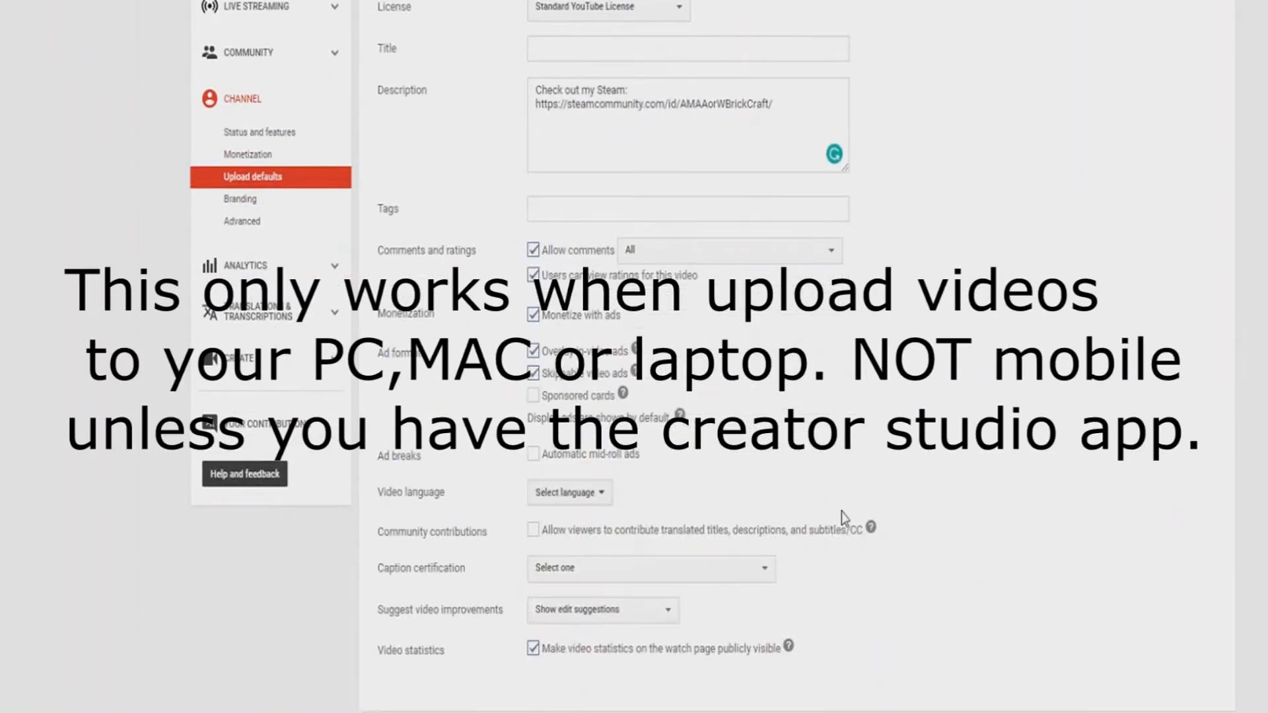
{"action": "scroll", "scroll_direction": "down", "scroll_amount": 3}
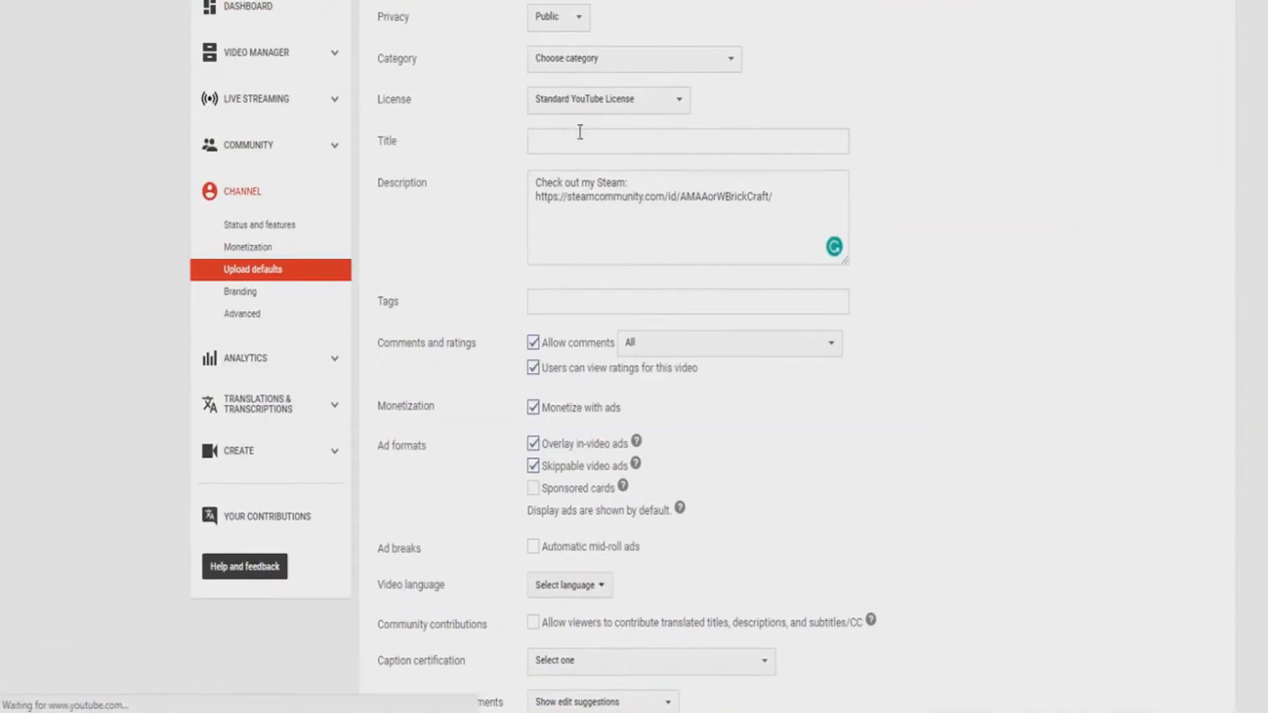
{"action": "scroll", "scroll_direction": "down", "scroll_amount": 3}
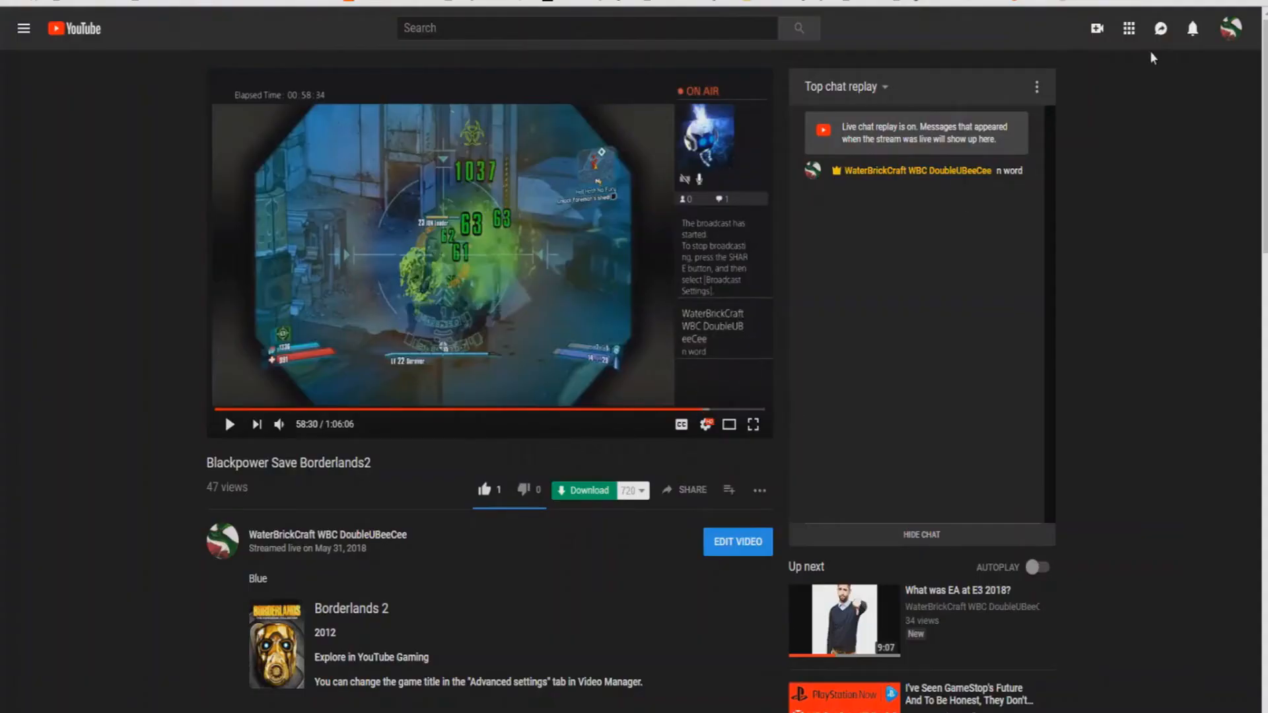
Start a new upload from the 2018-05-23 T13-49-58 recording, pre-filled with the Steam description
{"action": "left_click", "coordinate": [1096, 28]}
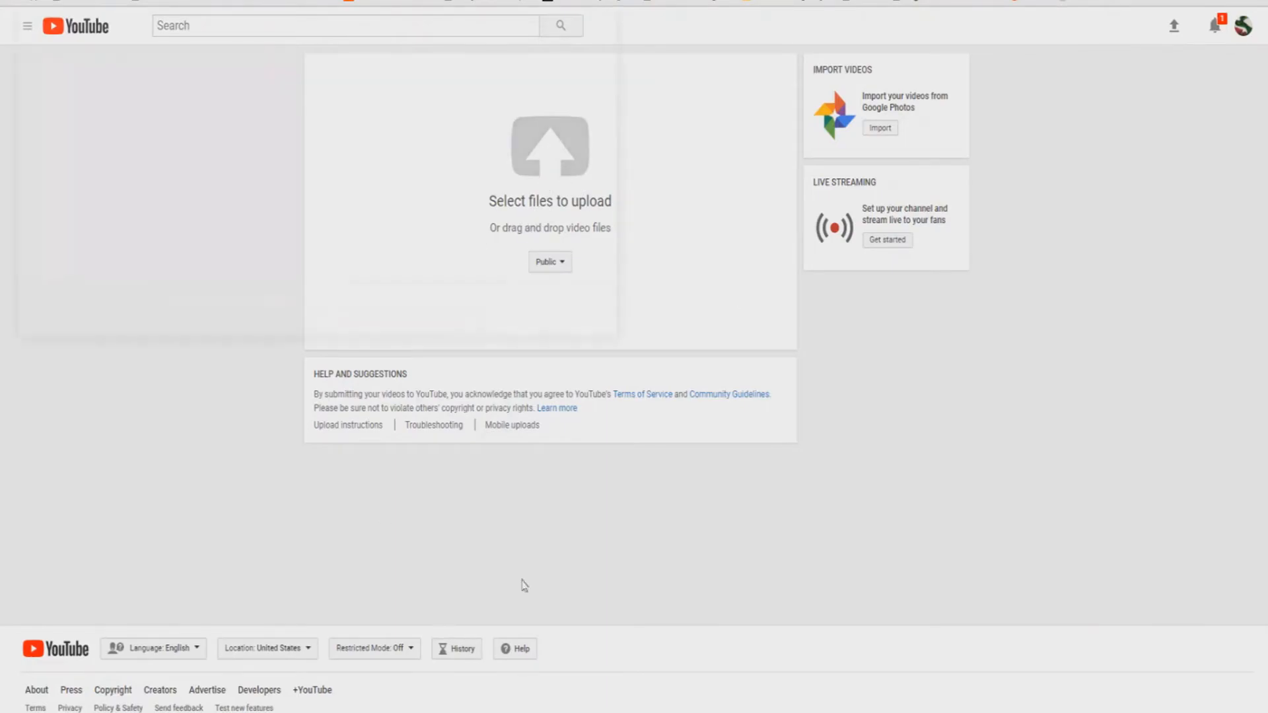
{"action": "left_click", "coordinate": [549, 146]}
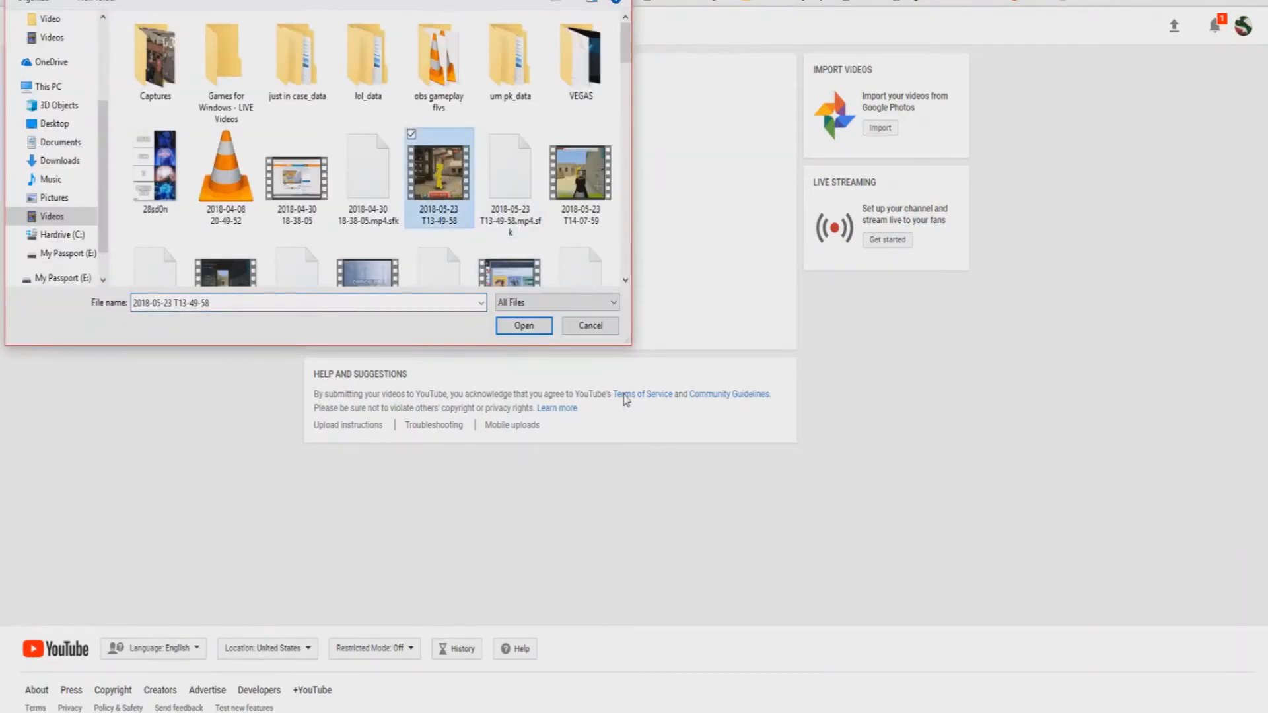
{"action": "left_click", "coordinate": [523, 325]}
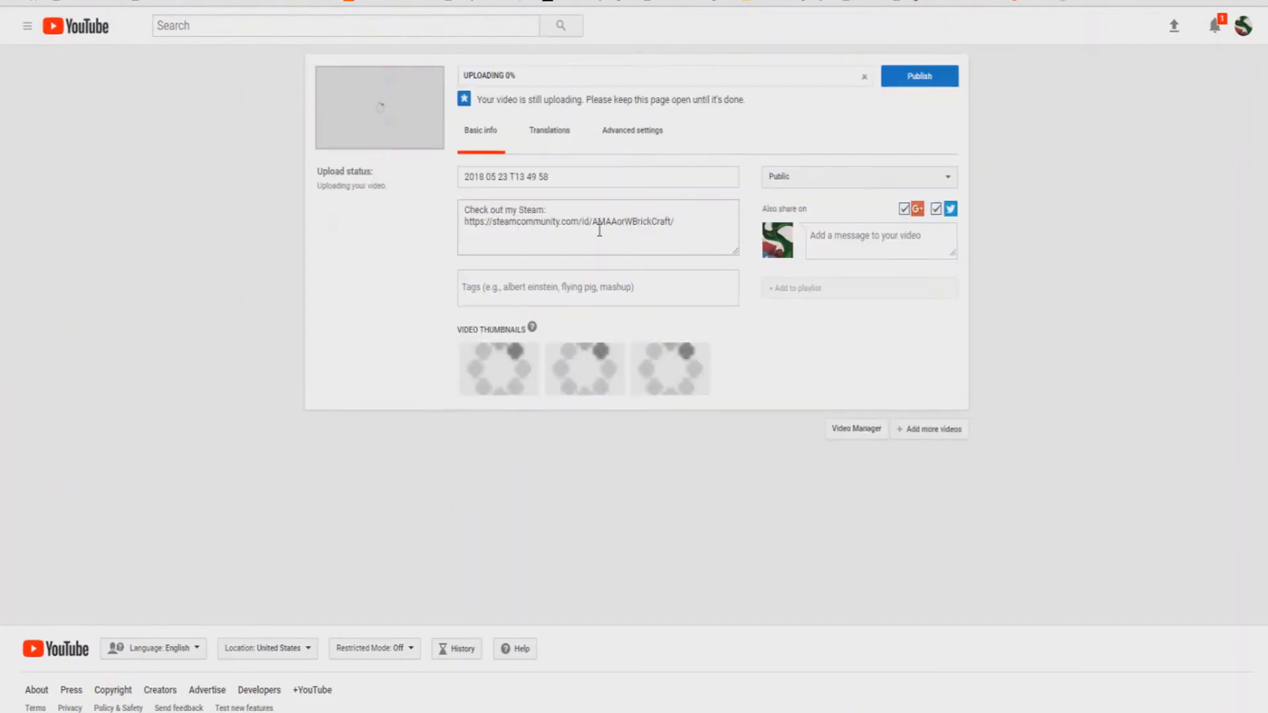
{"action": "double_click", "coordinate": [510, 222]}
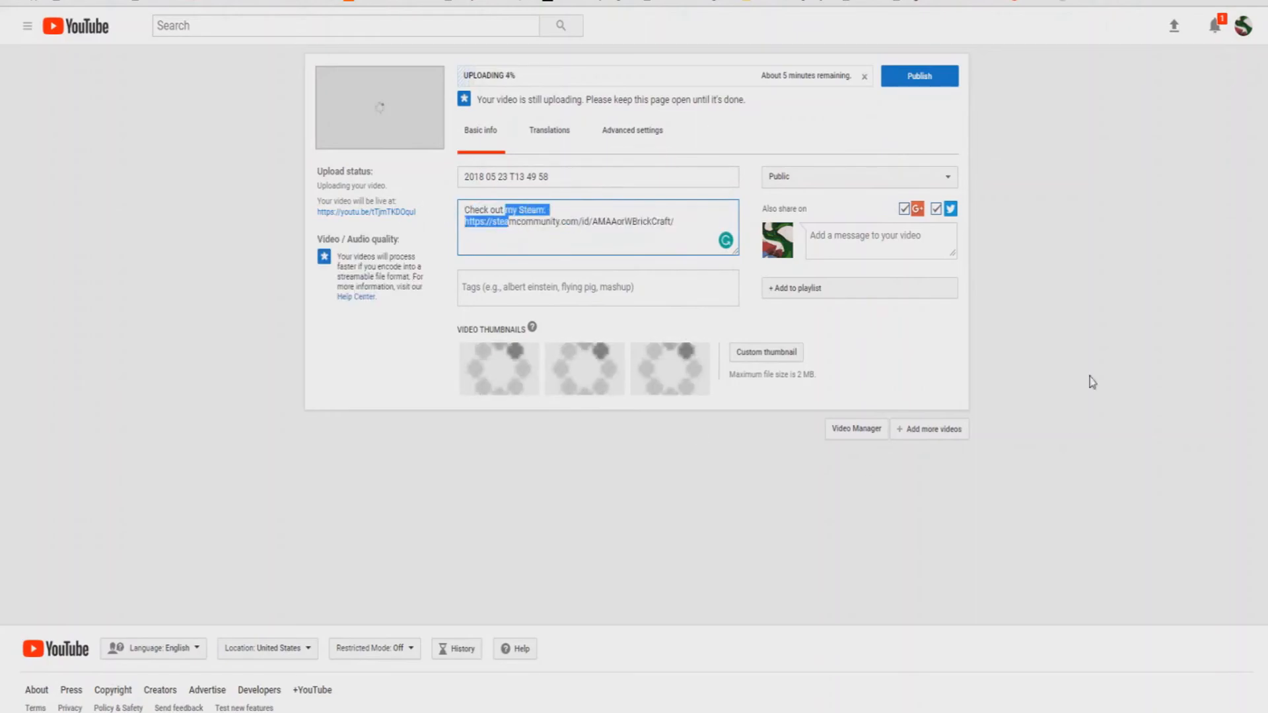
{"action": "mouse_move", "coordinate": [589, 316]}
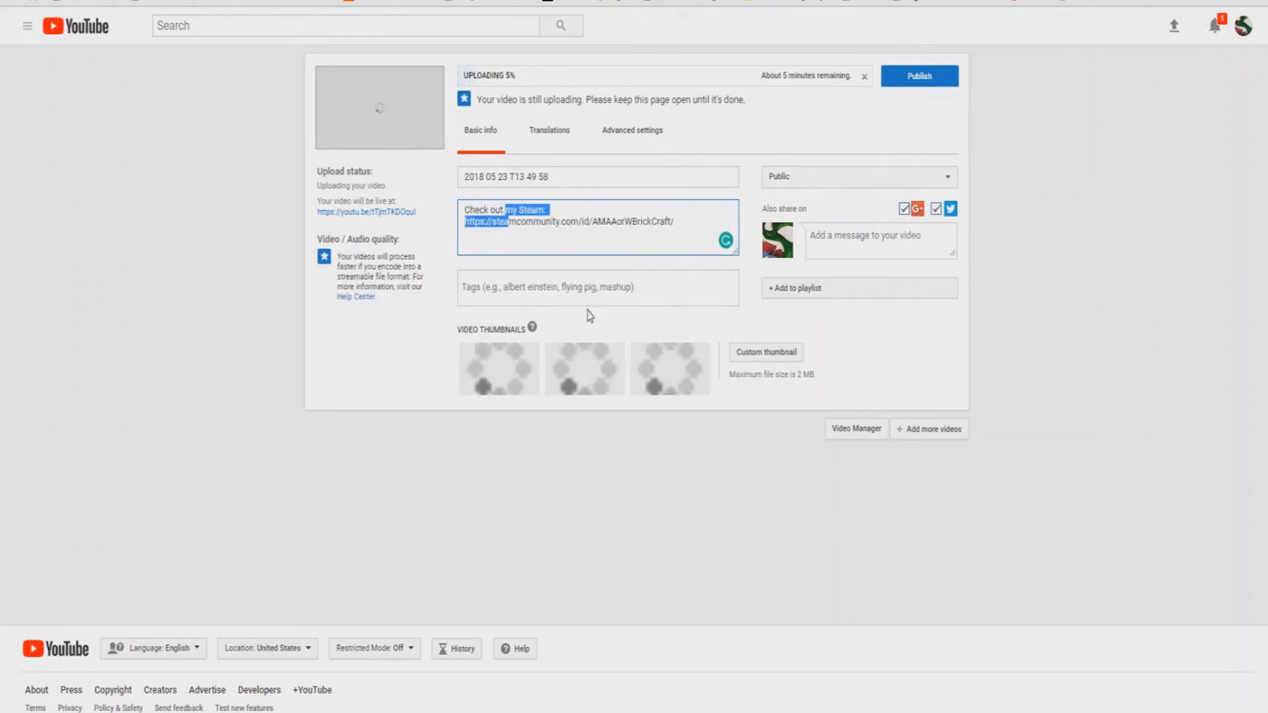